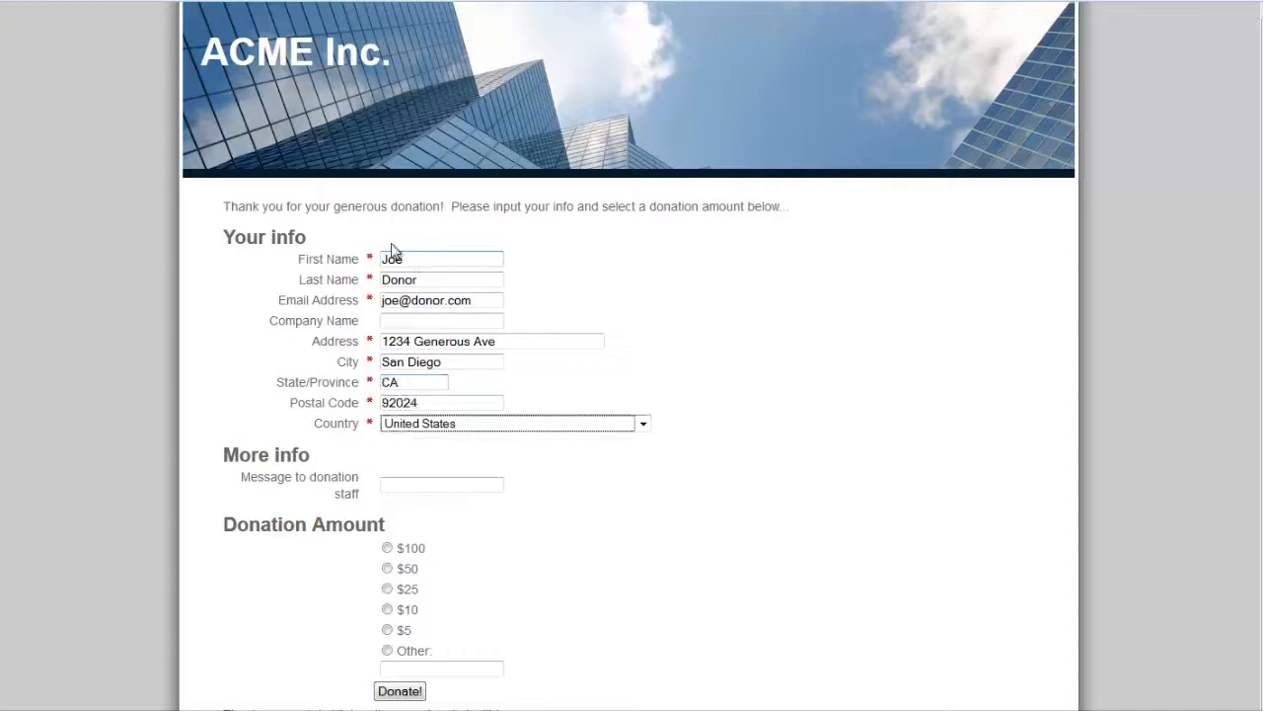
- Donate $10 as the sample donor and submit the card payment through checkout
left_click(387, 608)
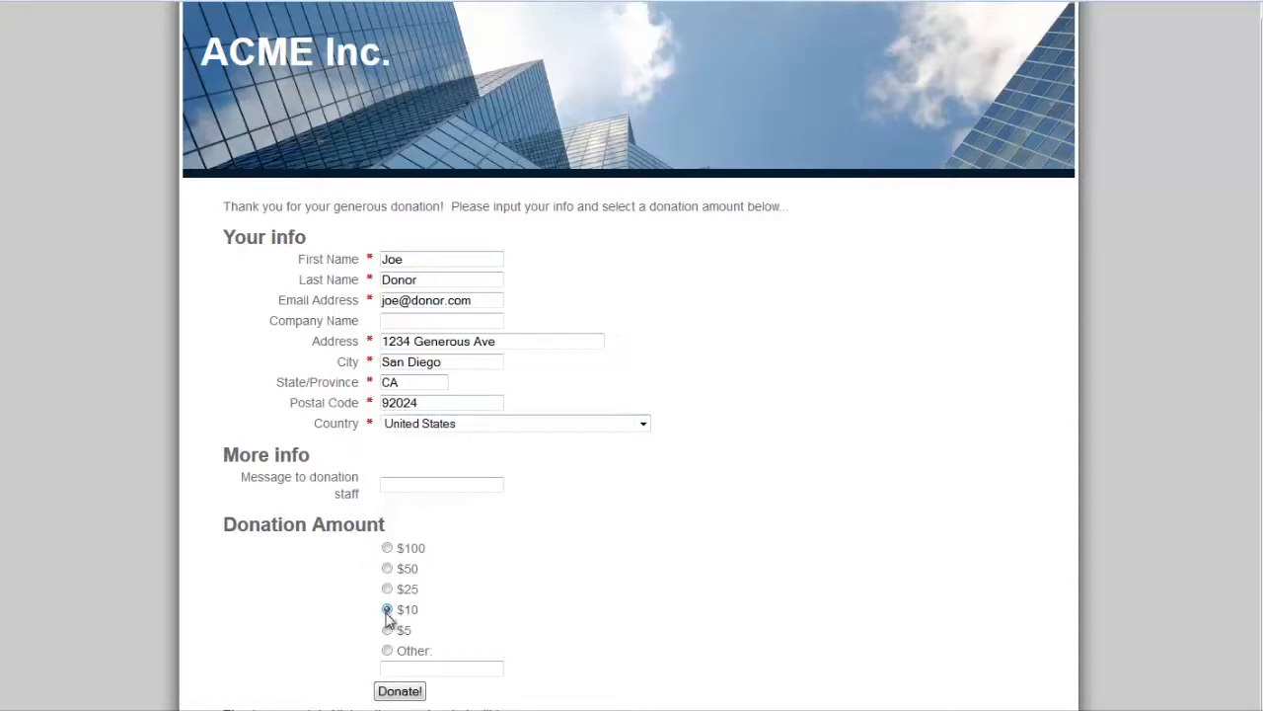
left_click(399, 691)
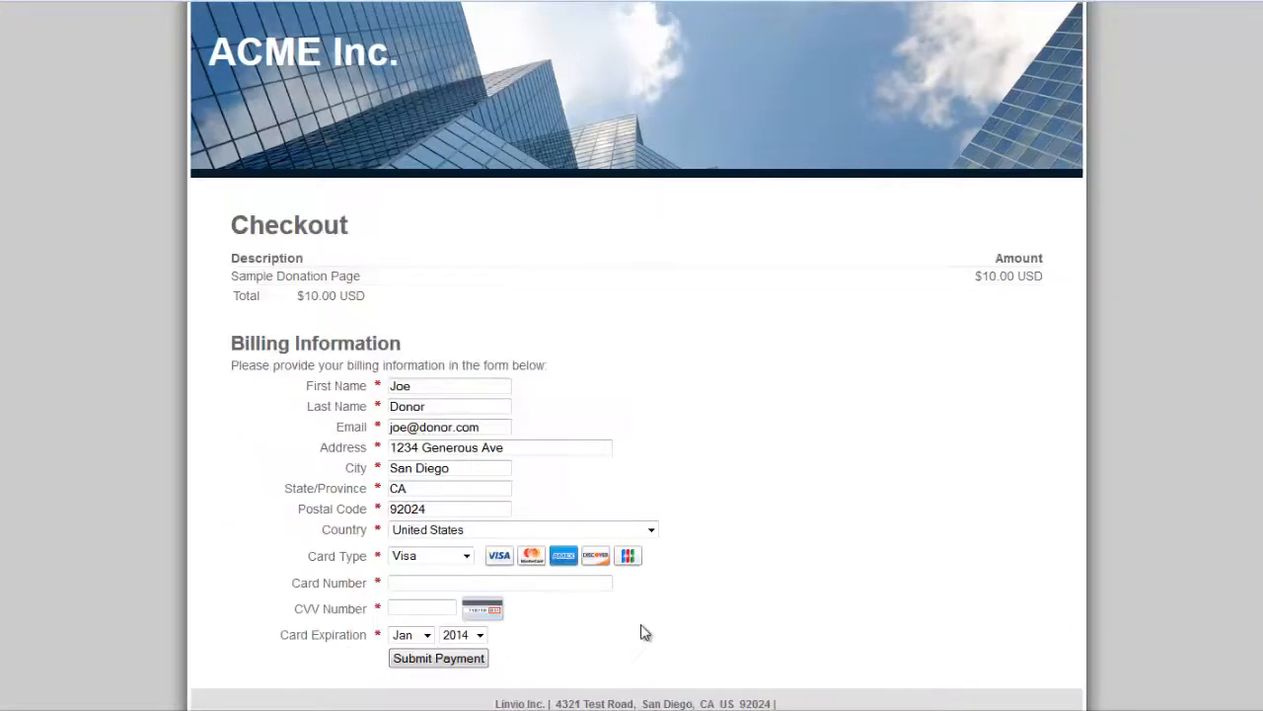
left_click(439, 660)
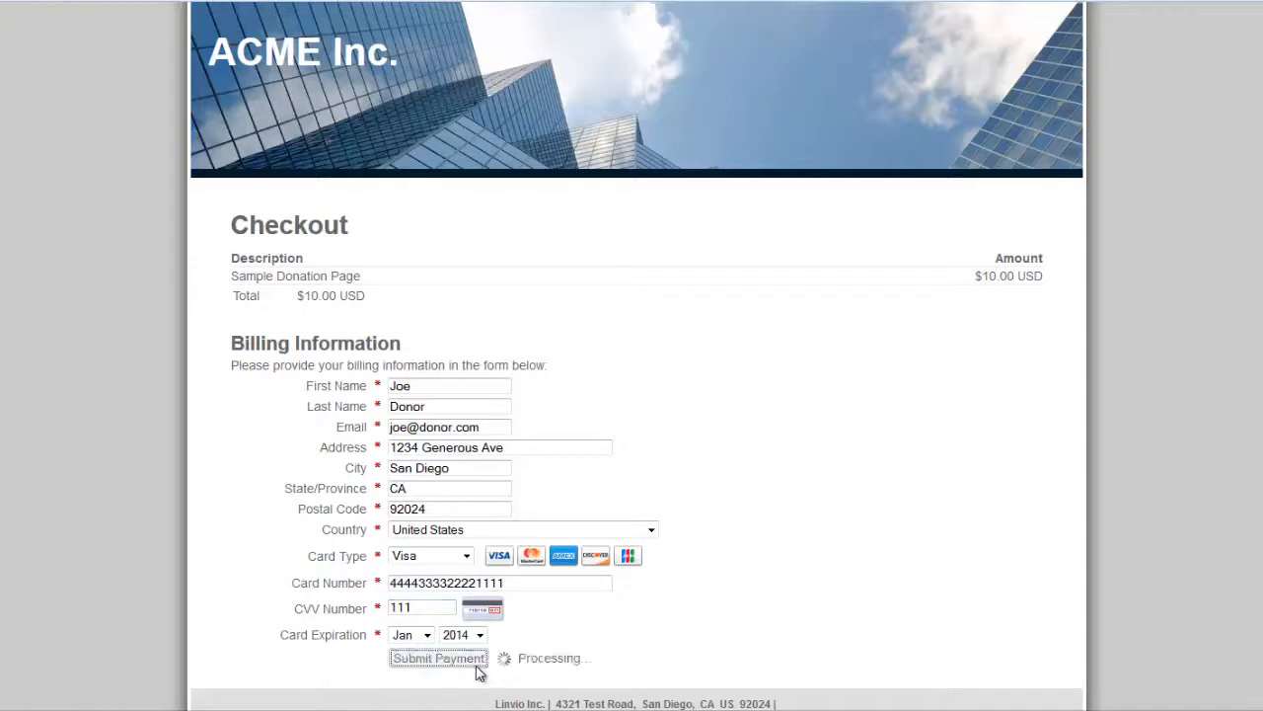
left_click(440, 657)
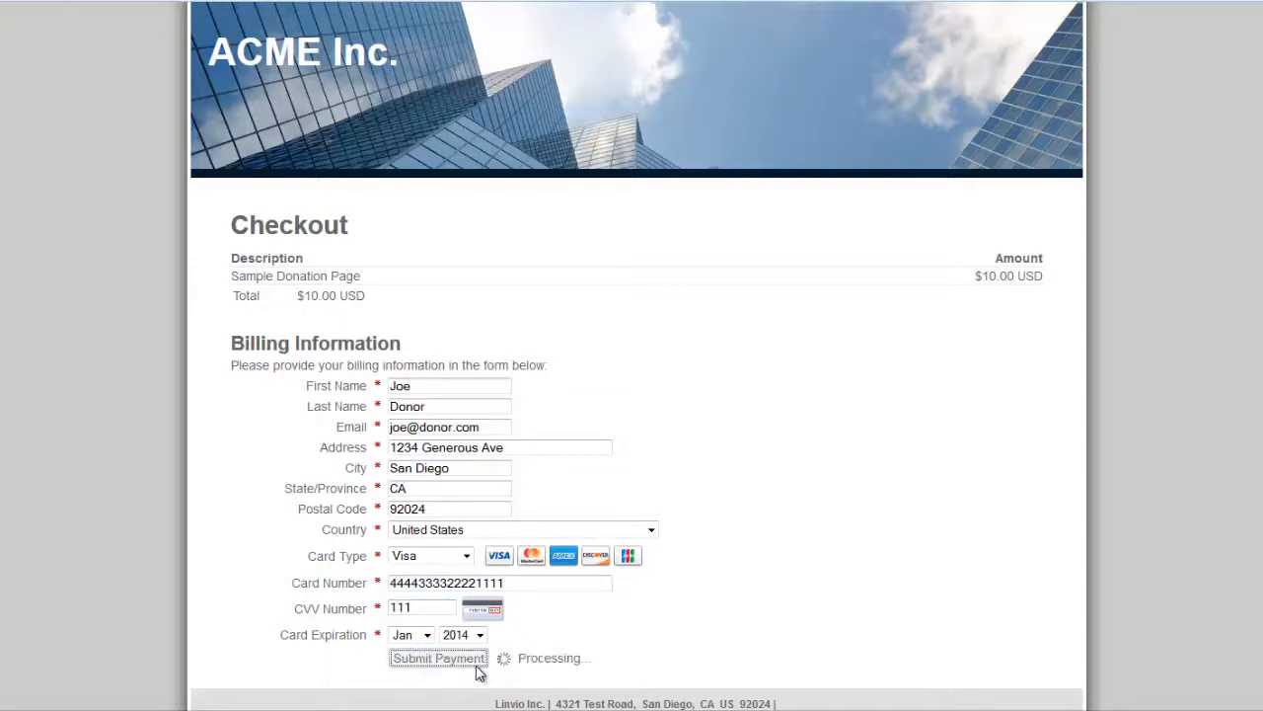
left_click(440, 657)
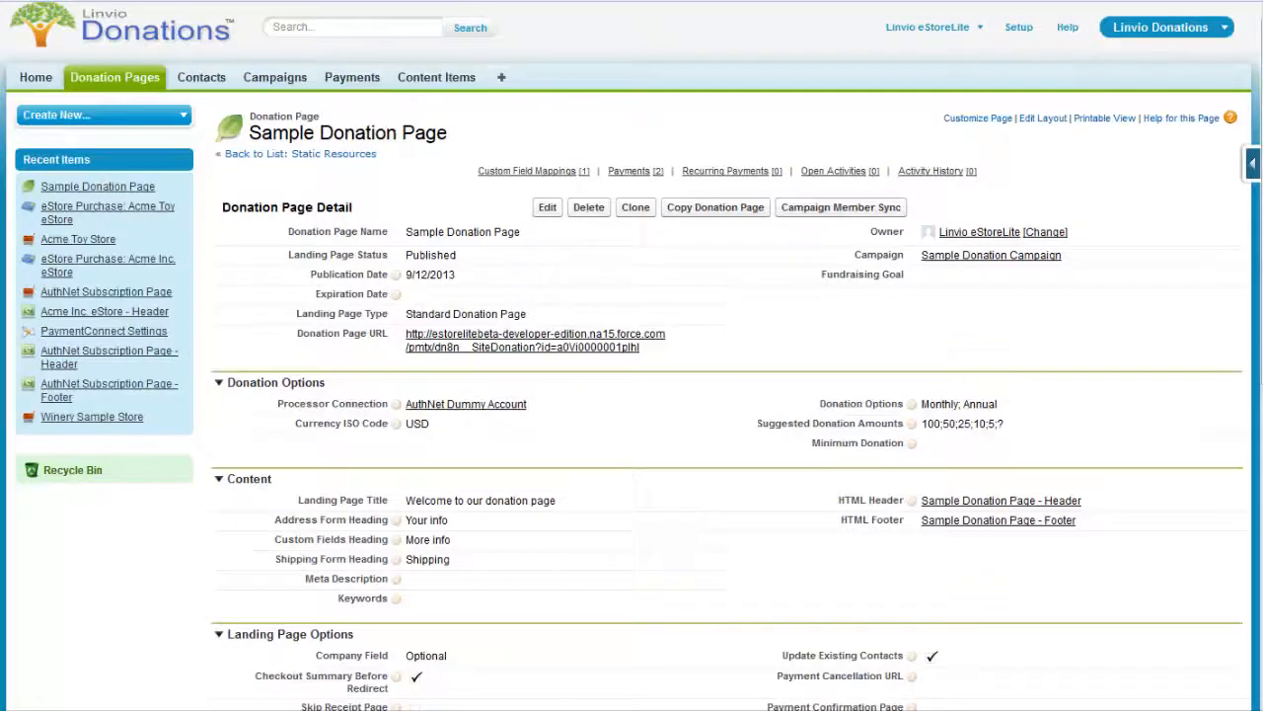
scroll("down", 3)
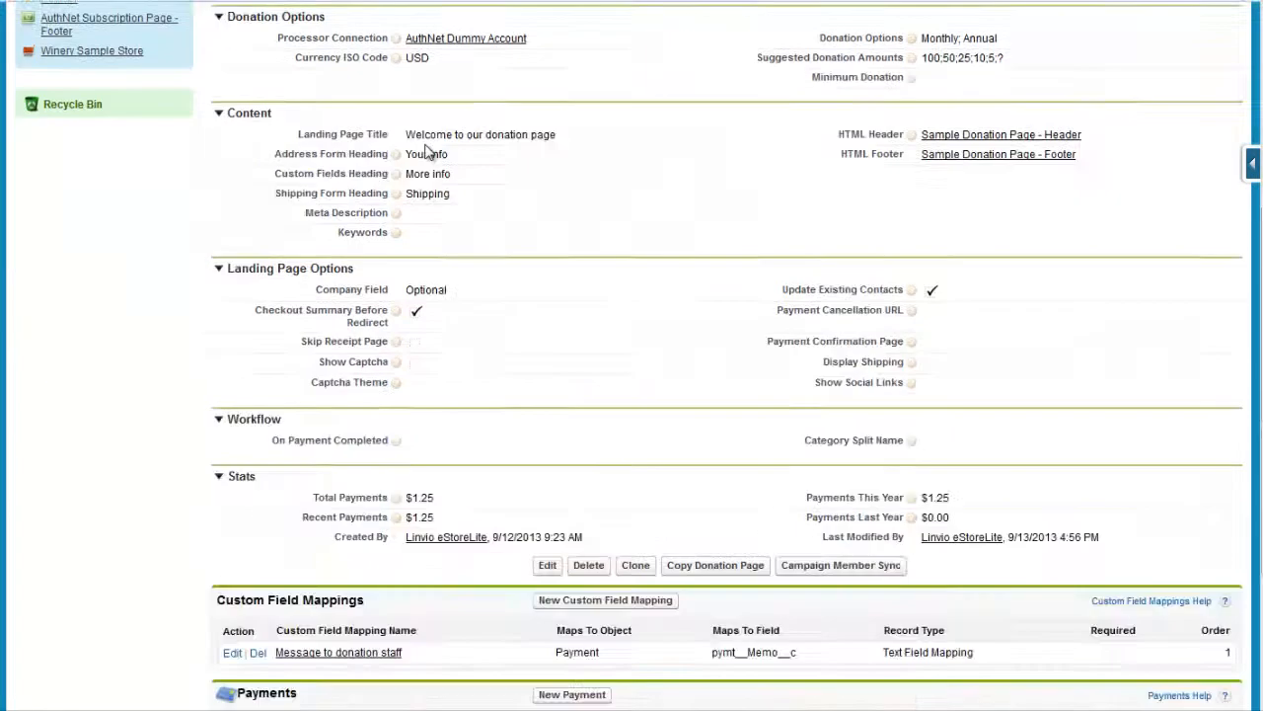
scroll("down", 3)
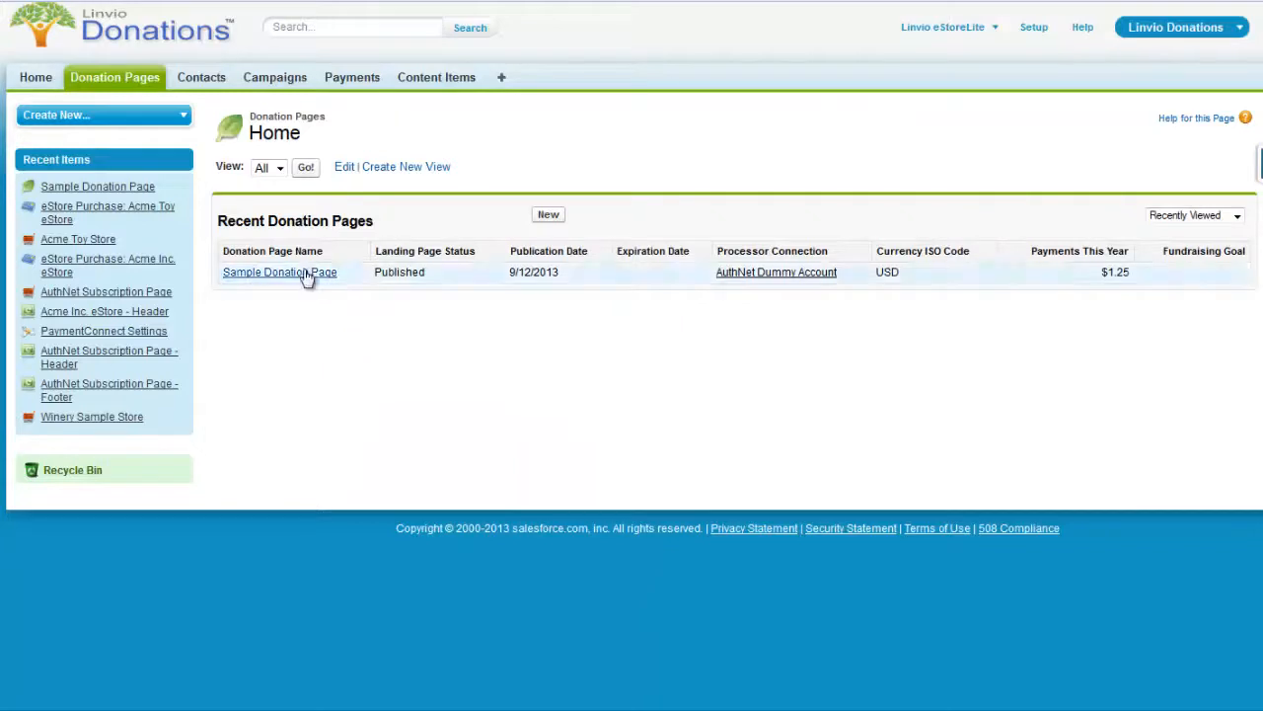
left_click(280, 272)
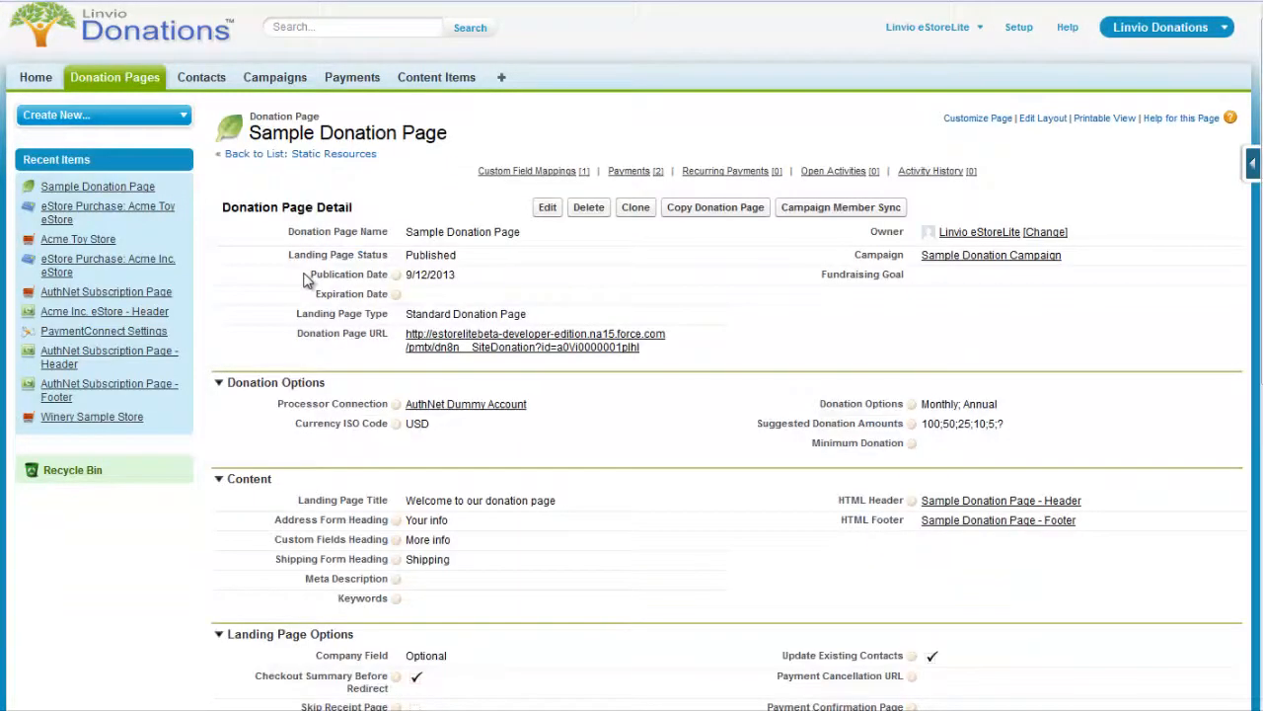
mouse_move(1066, 412)
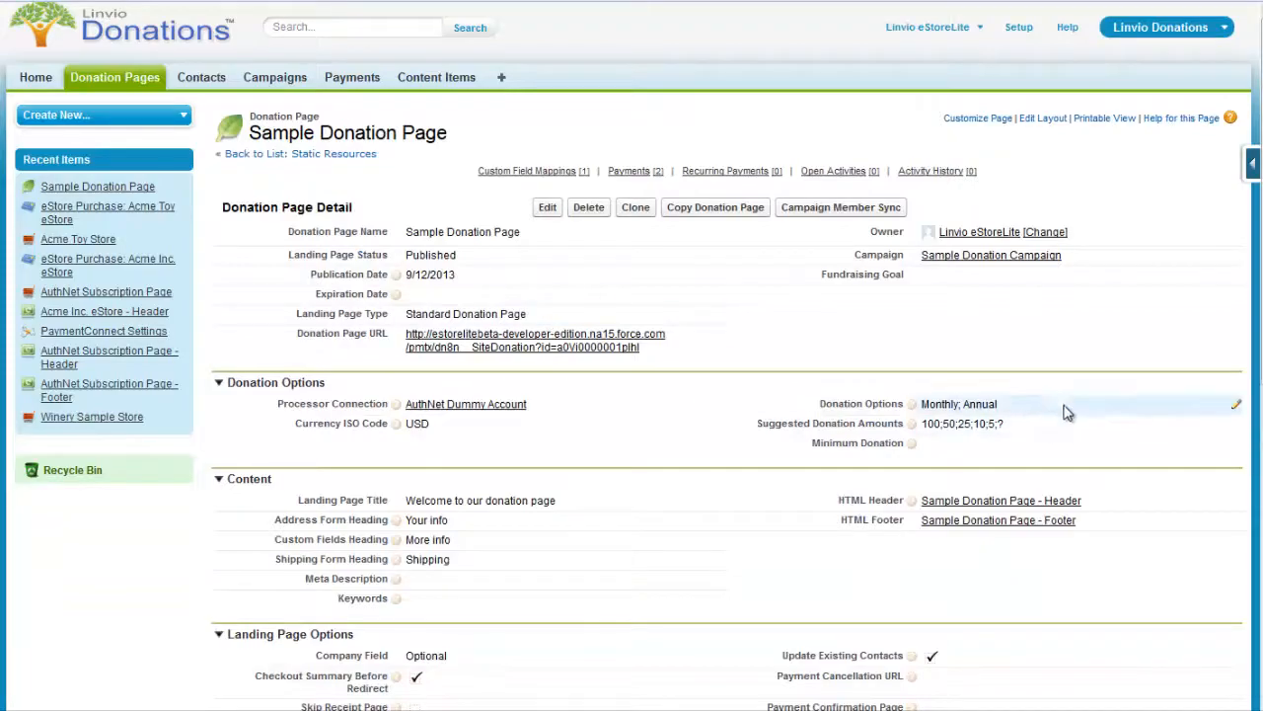
- Add One Time to the page's chosen donation options
left_click(1241, 404)
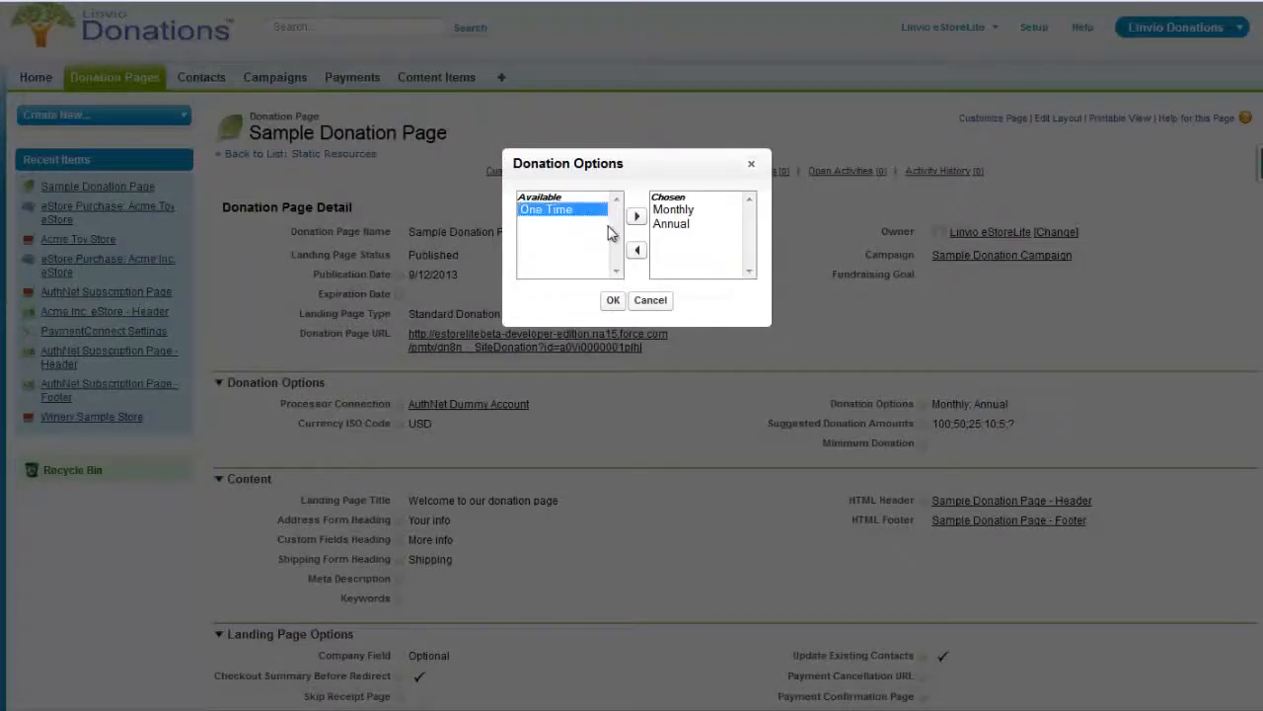
left_click(636, 215)
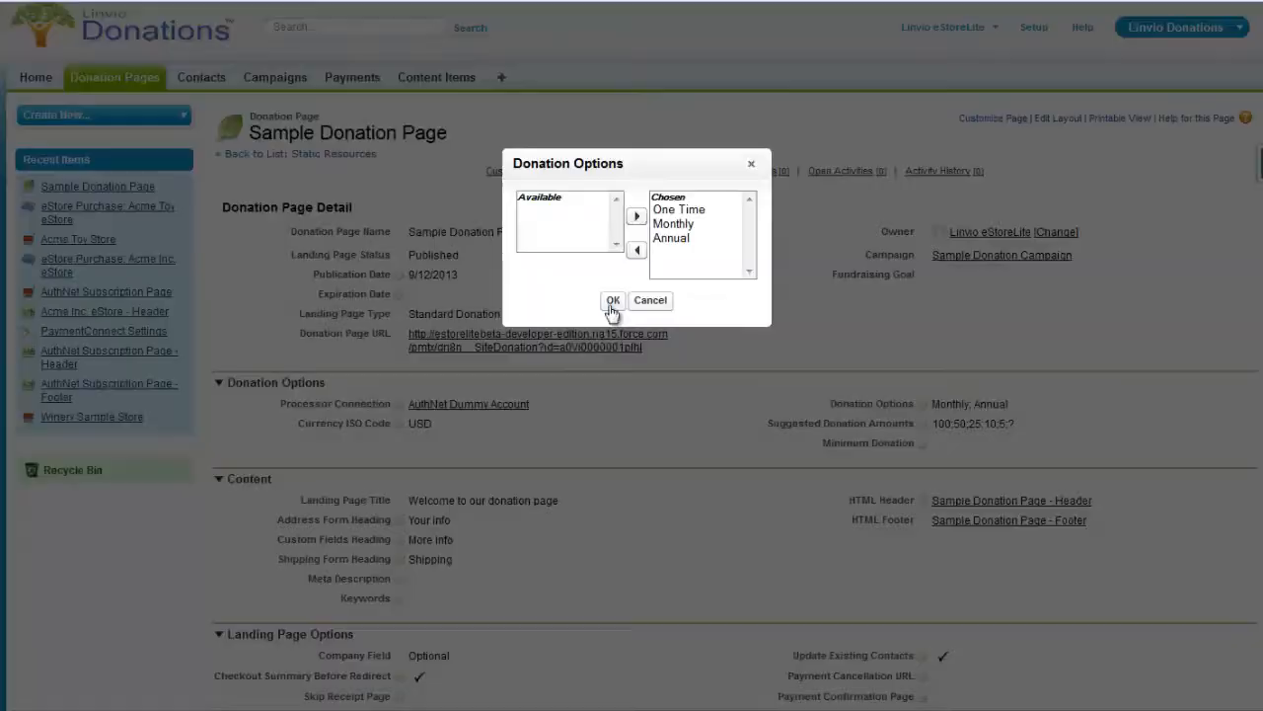
left_click(612, 300)
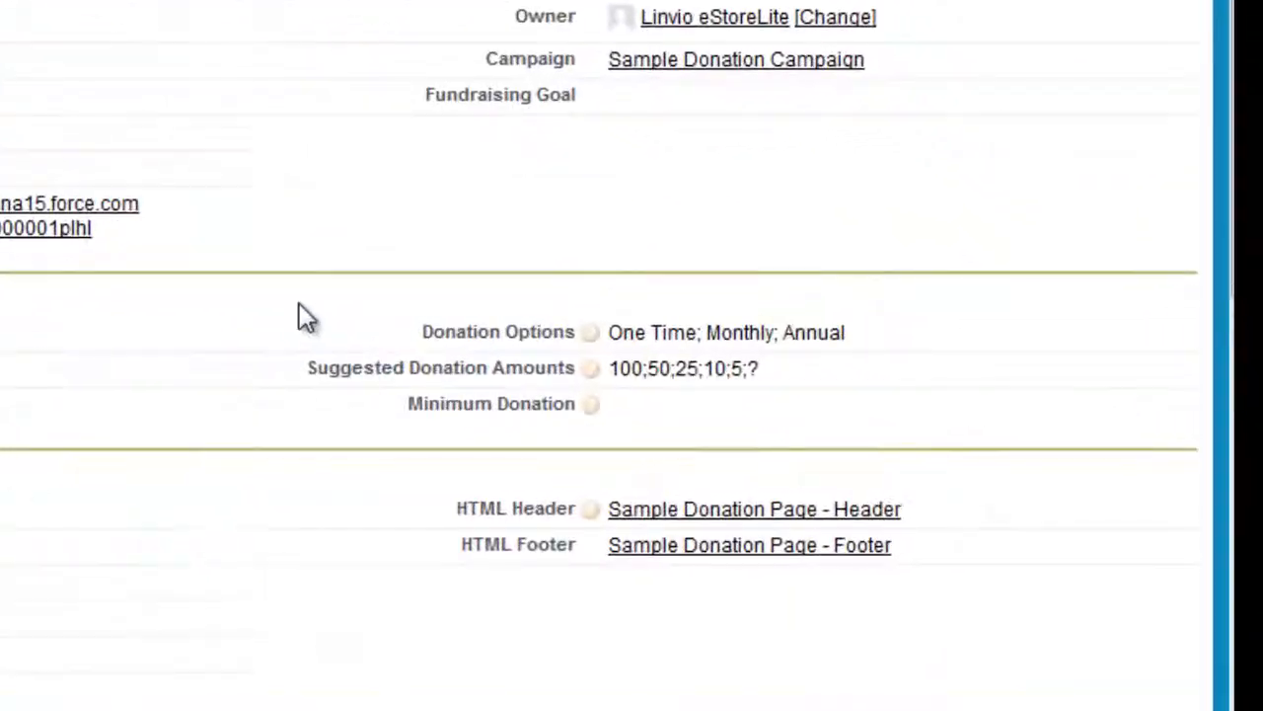
mouse_move(602, 405)
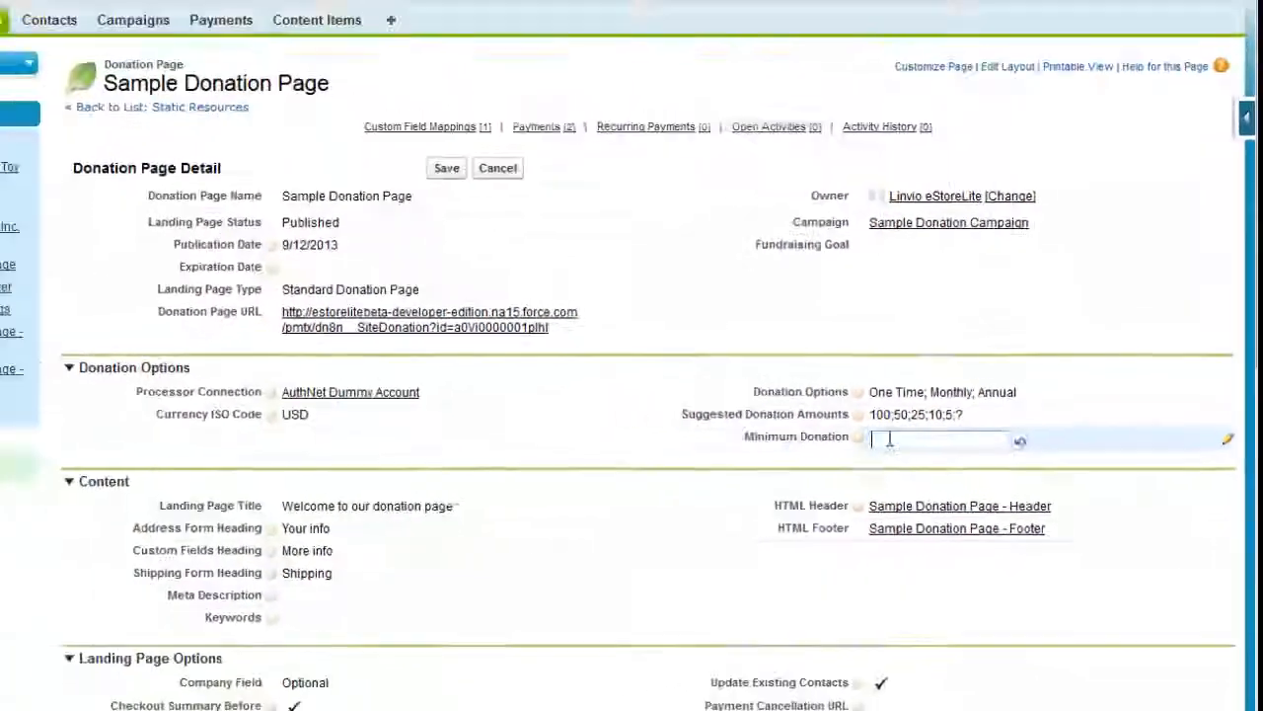
- Save the minimum donation as $2.50
left_click(447, 168)
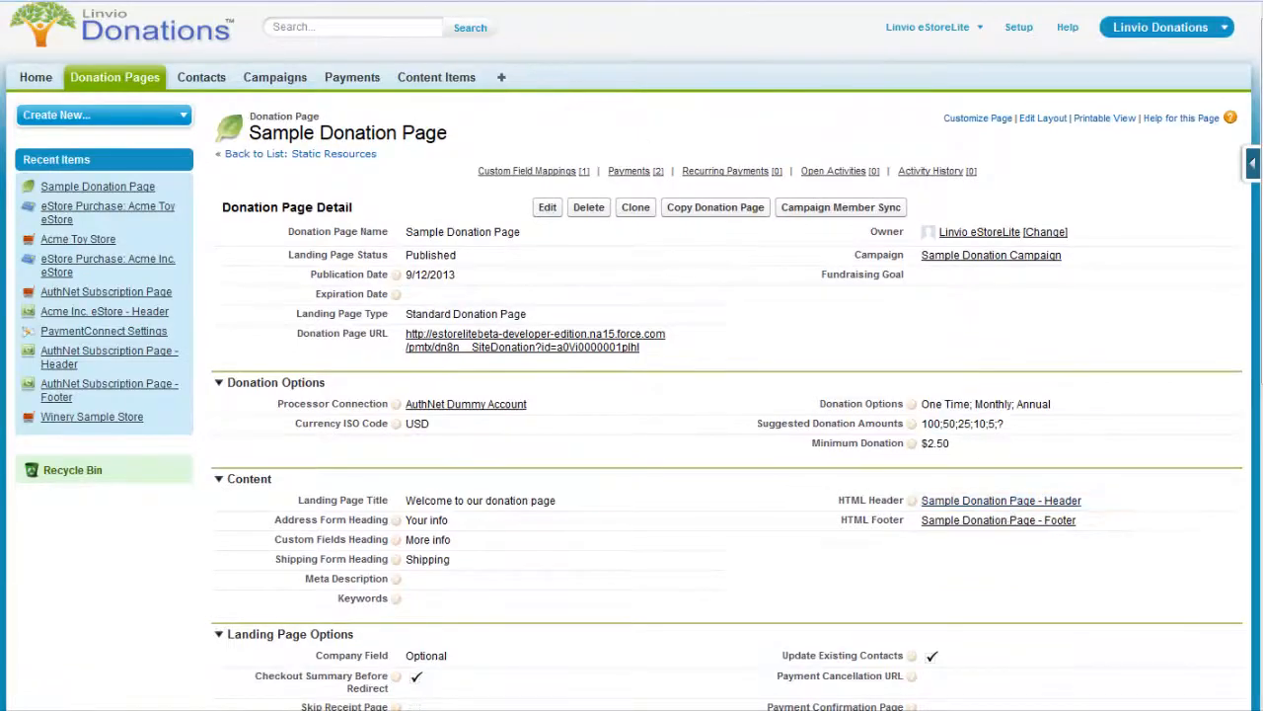
left_click(1003, 500)
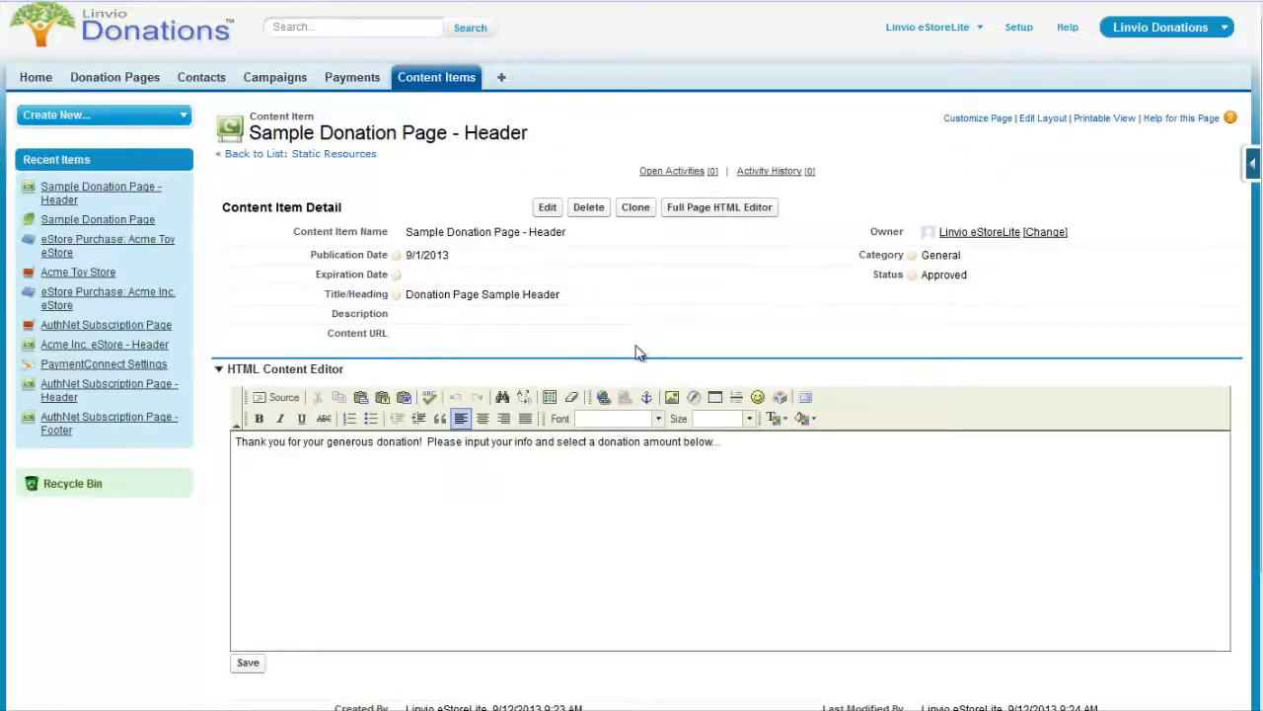
mouse_move(596, 480)
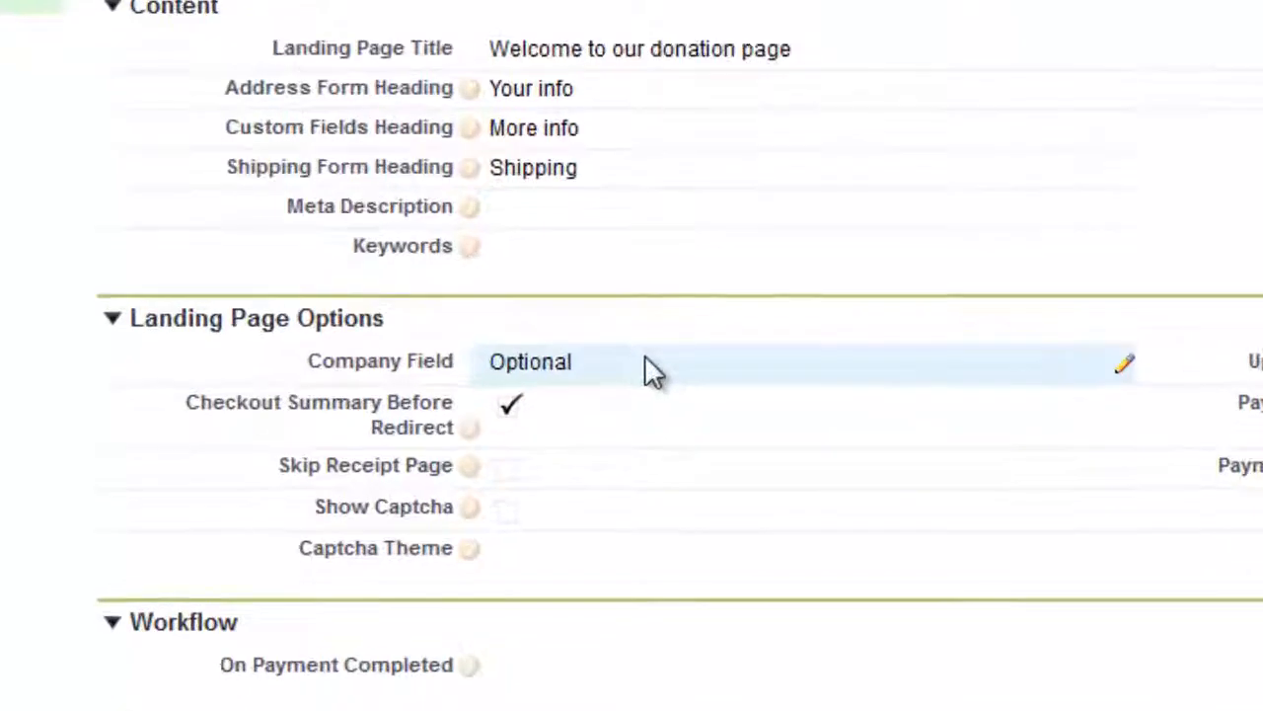
- Set the Company Field on the Sample Donation Page to Hidden and save
left_click(543, 363)
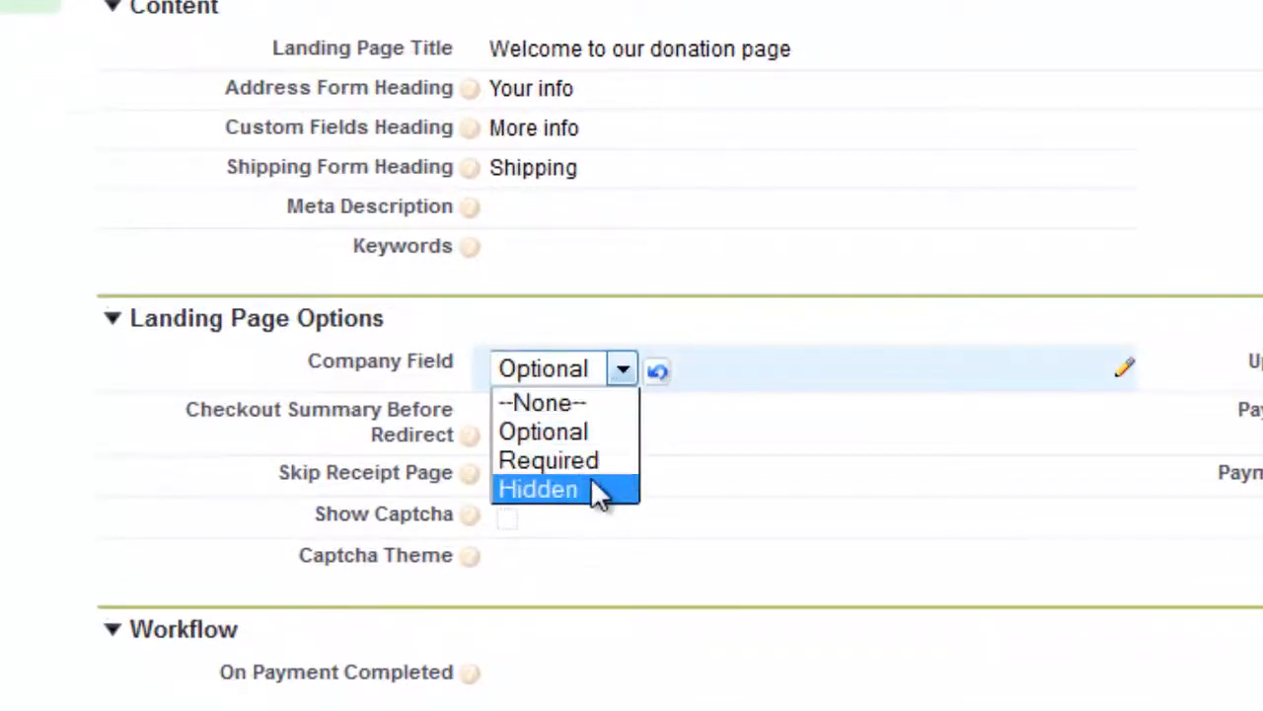
left_click(537, 490)
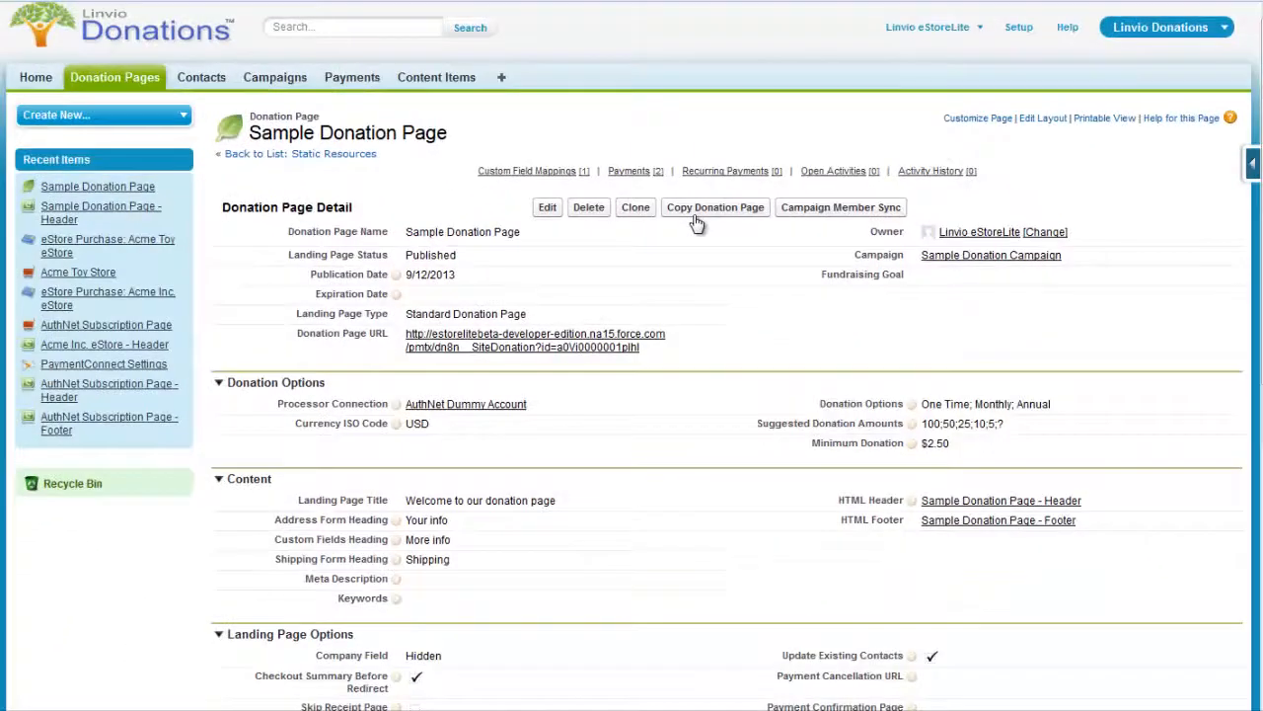
- Start a Campaign Member Sync with the target member status set to Donated
left_click(841, 207)
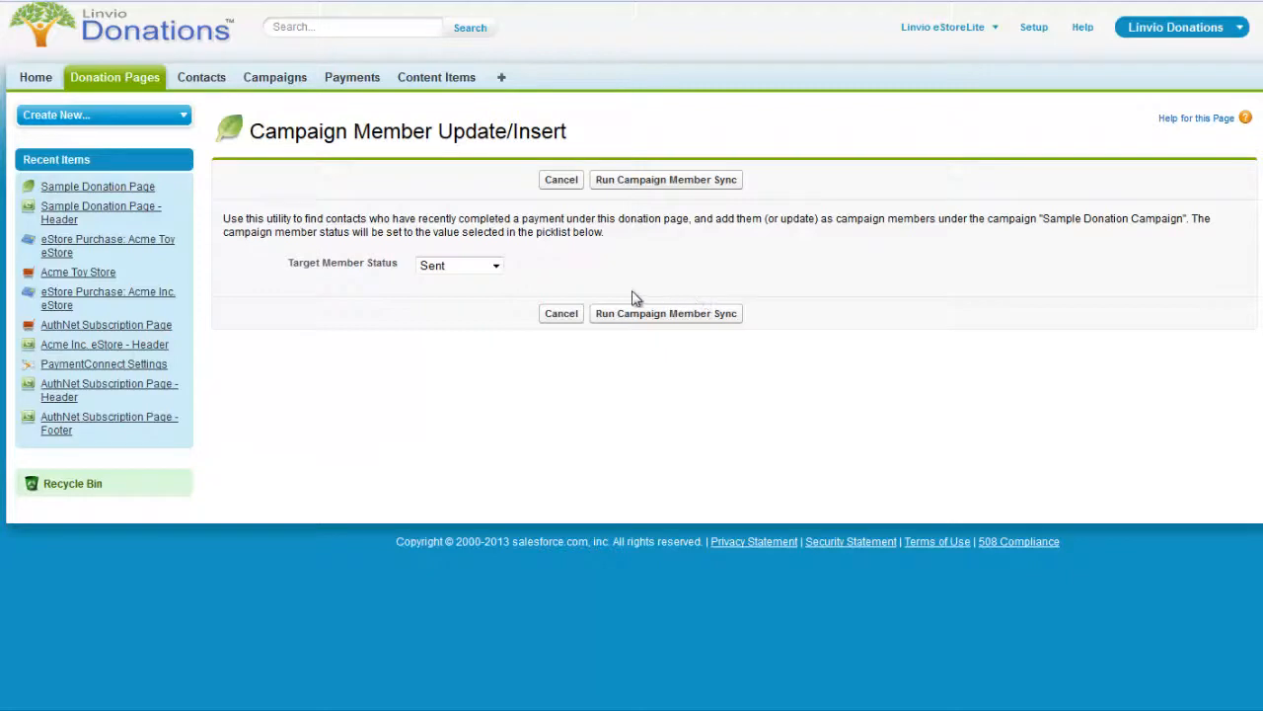
left_click(493, 264)
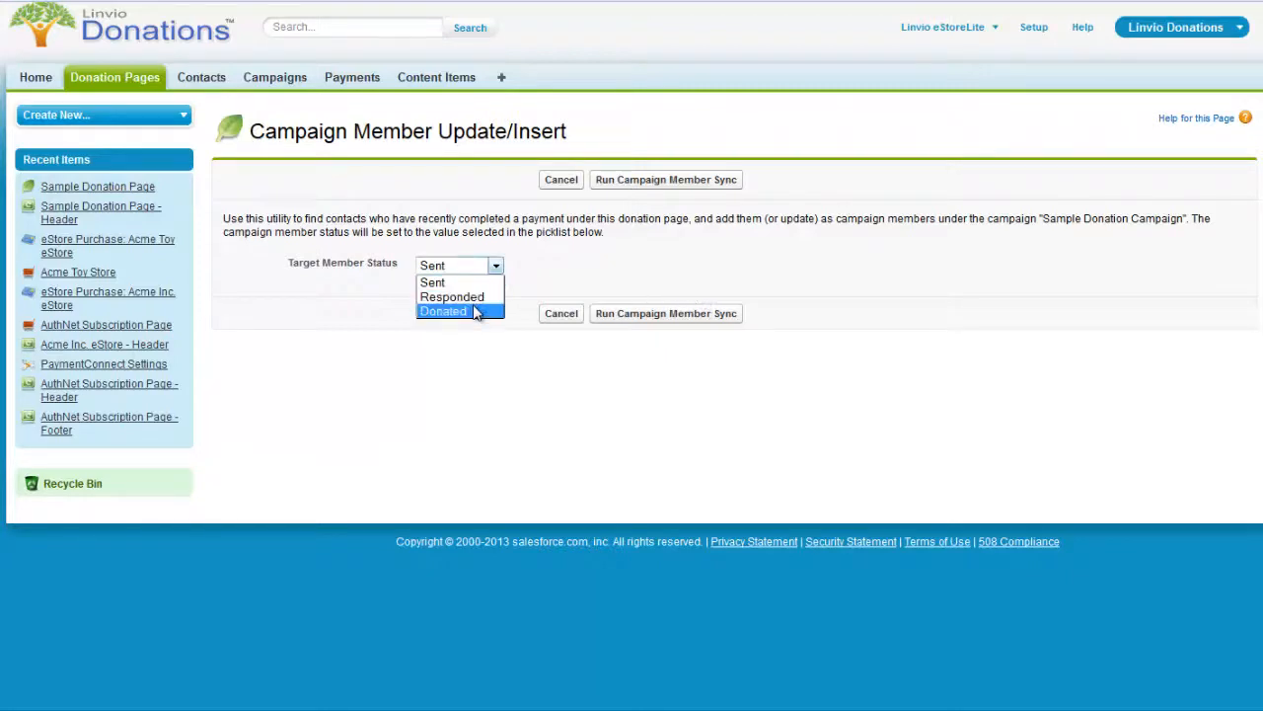
left_click(443, 312)
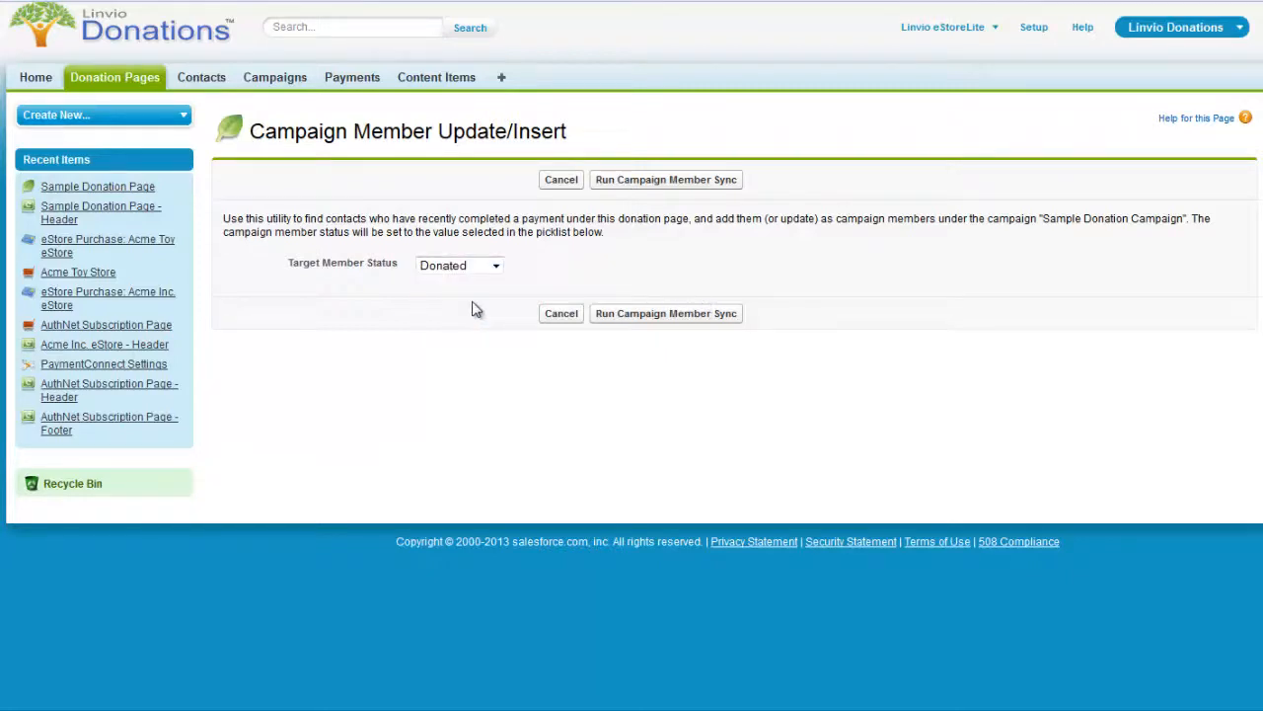
mouse_move(509, 326)
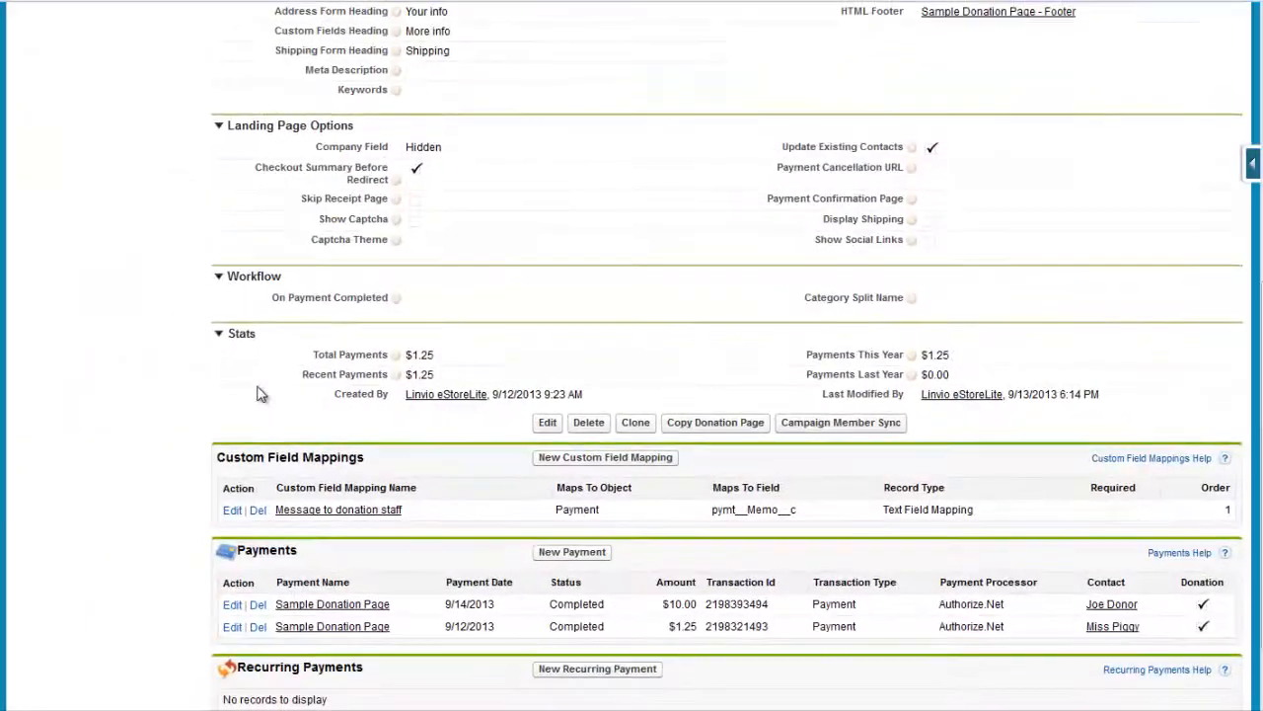
- Begin editing the Maps To Field of the 'Message to donation staff' custom field mapping
left_click(337, 510)
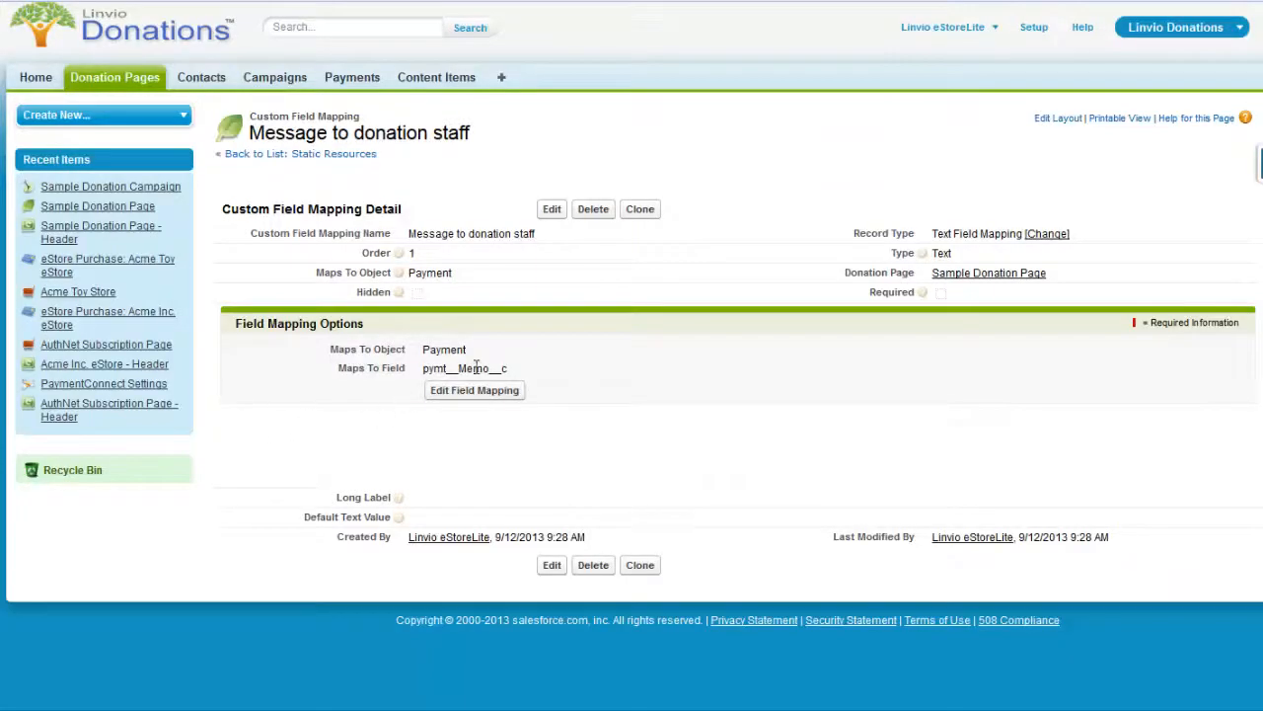
left_click(474, 391)
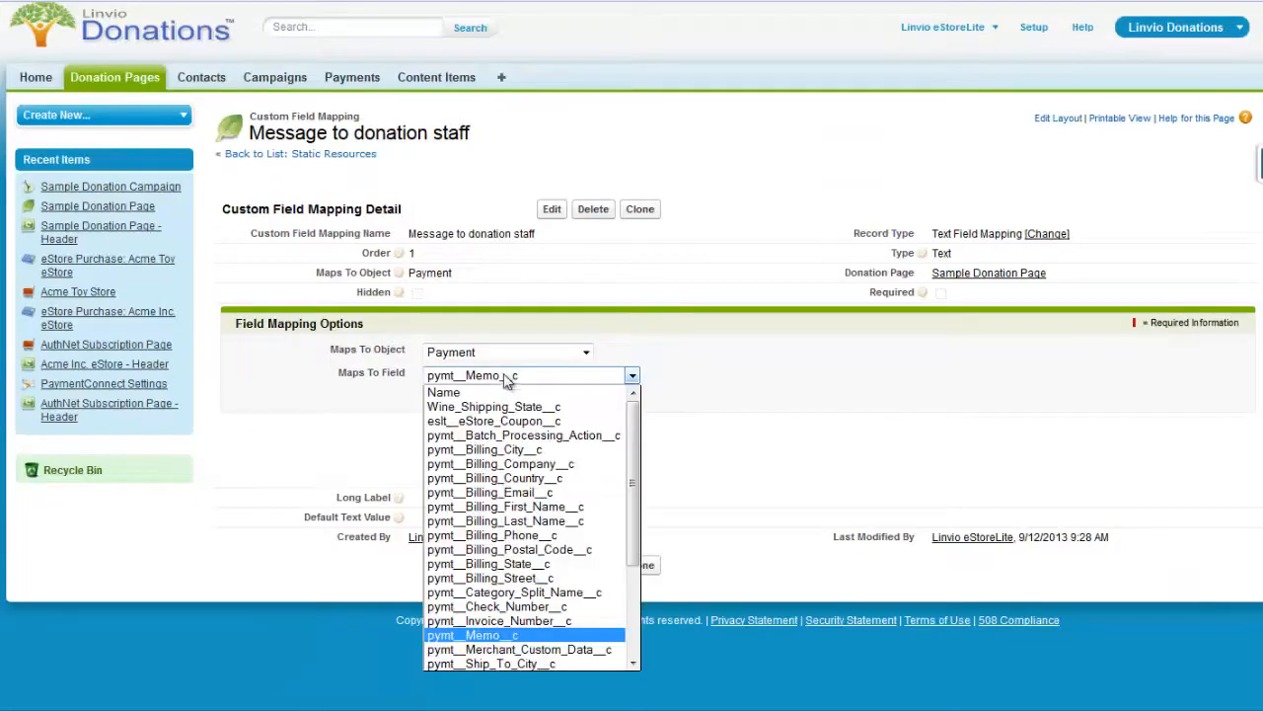